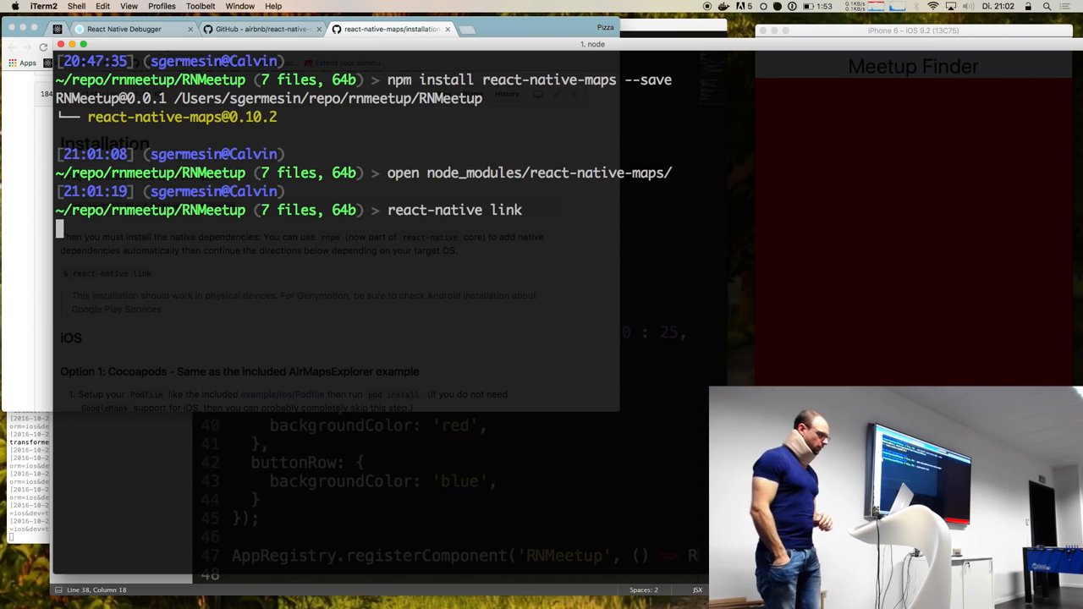
# - Run 'react-native link' to link react-native-maps for Android and iOS
pyautogui.press('Return')
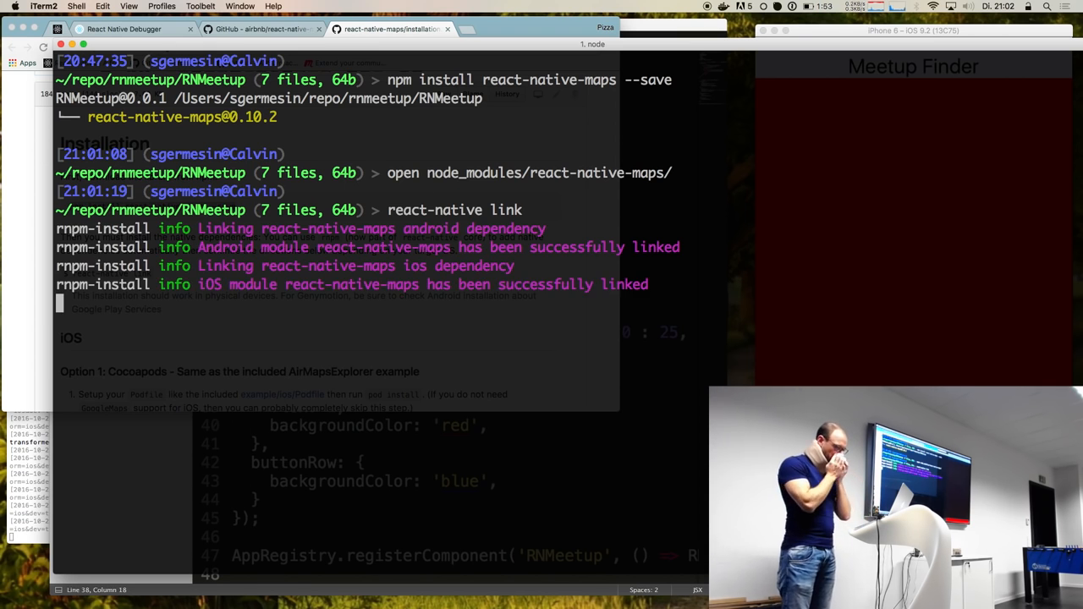